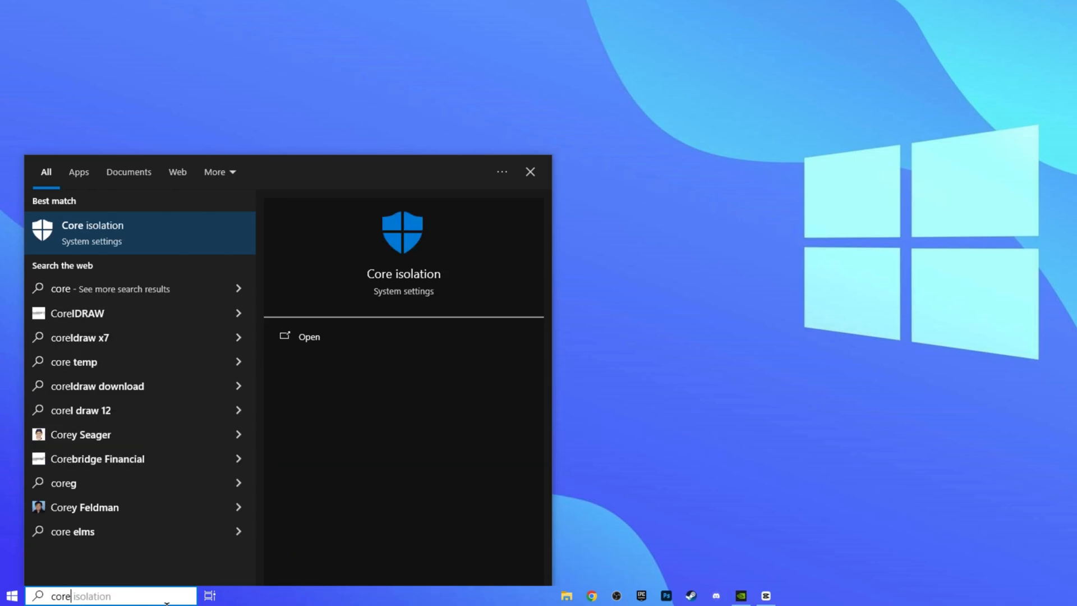
Open the Core isolation settings result from the Windows Search best match.
left_click(308, 337)
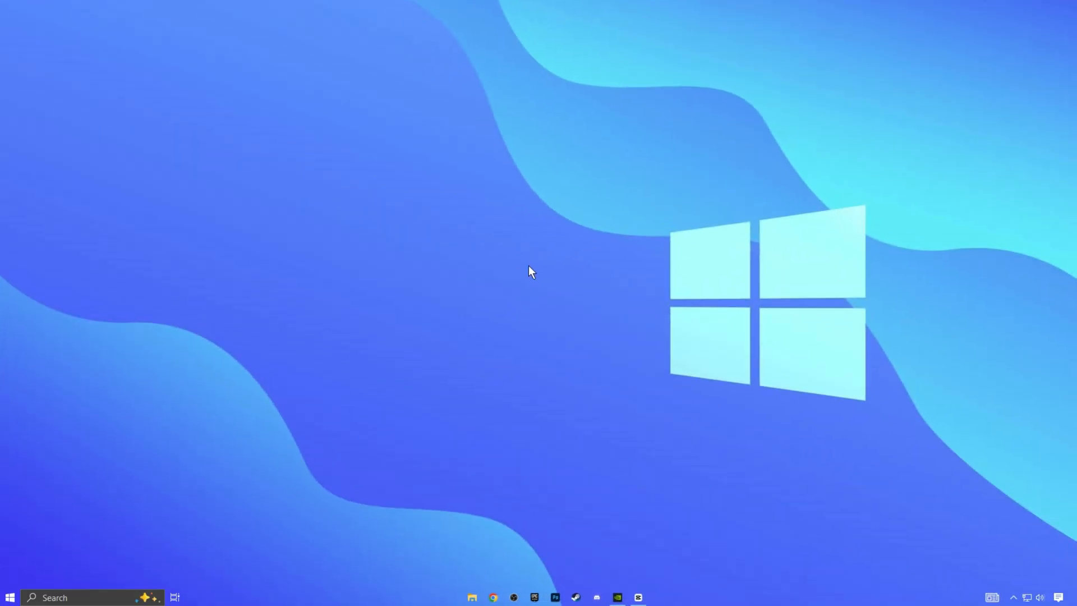
mouse_move(553, 287)
type("deliv")
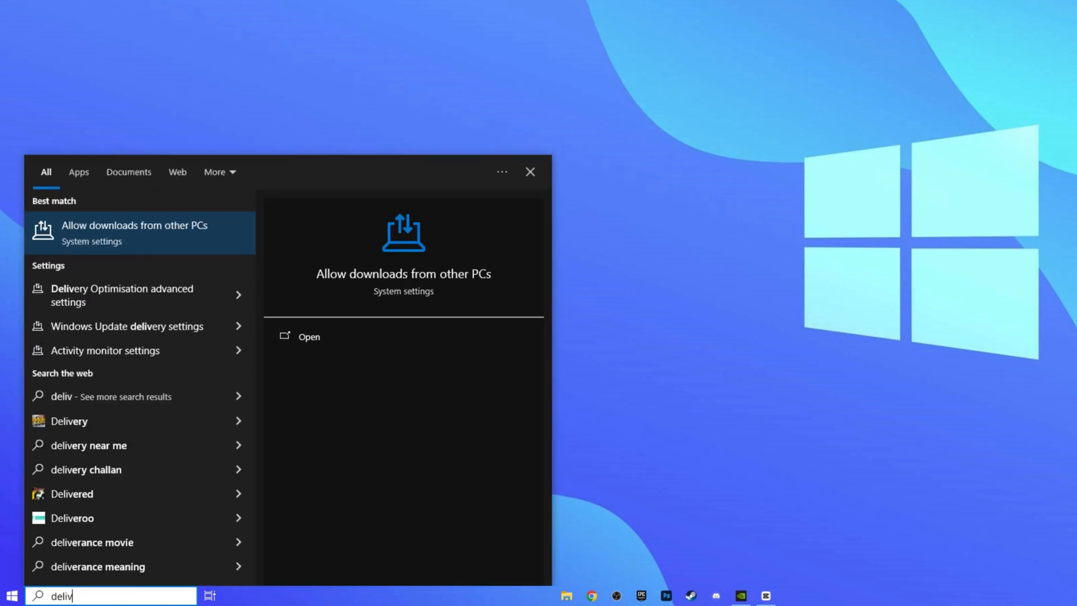
mouse_move(165, 244)
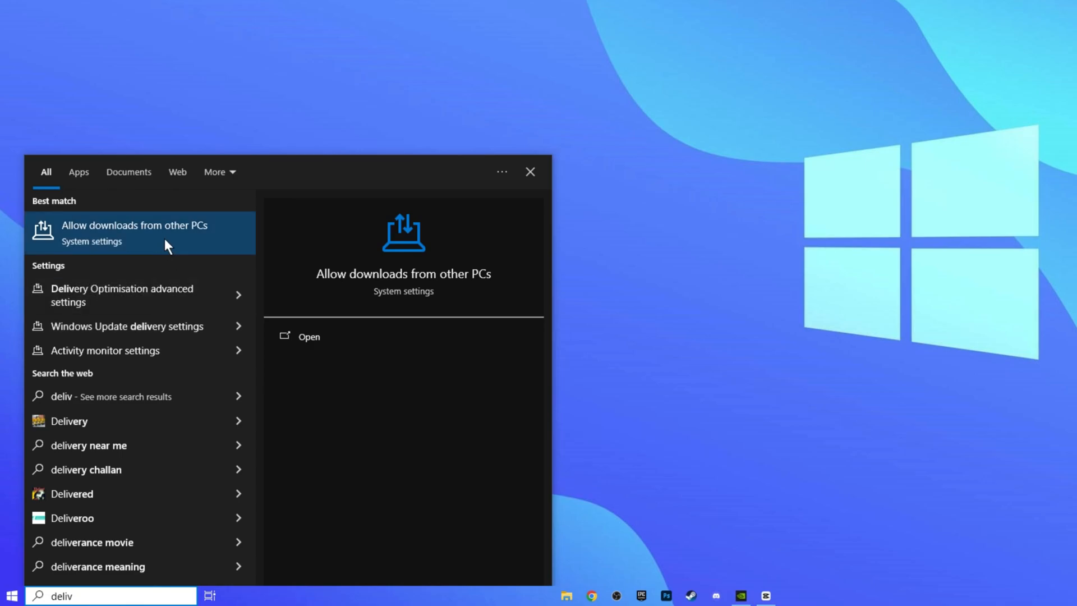
Open Allow downloads from other PCs, confirm it is Off, and close Settings.
left_click(135, 234)
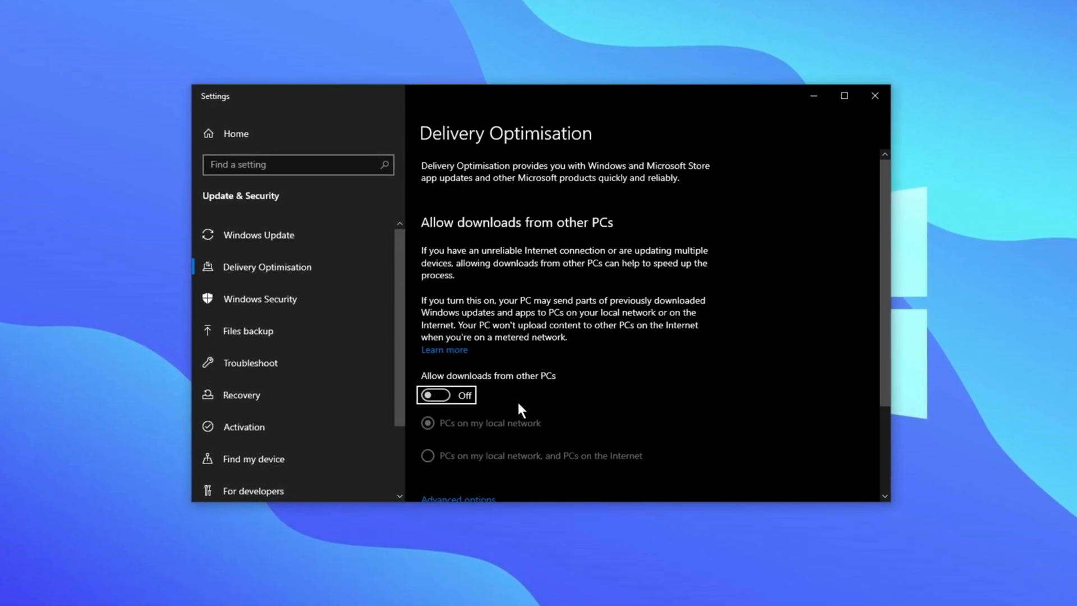
left_click(875, 95)
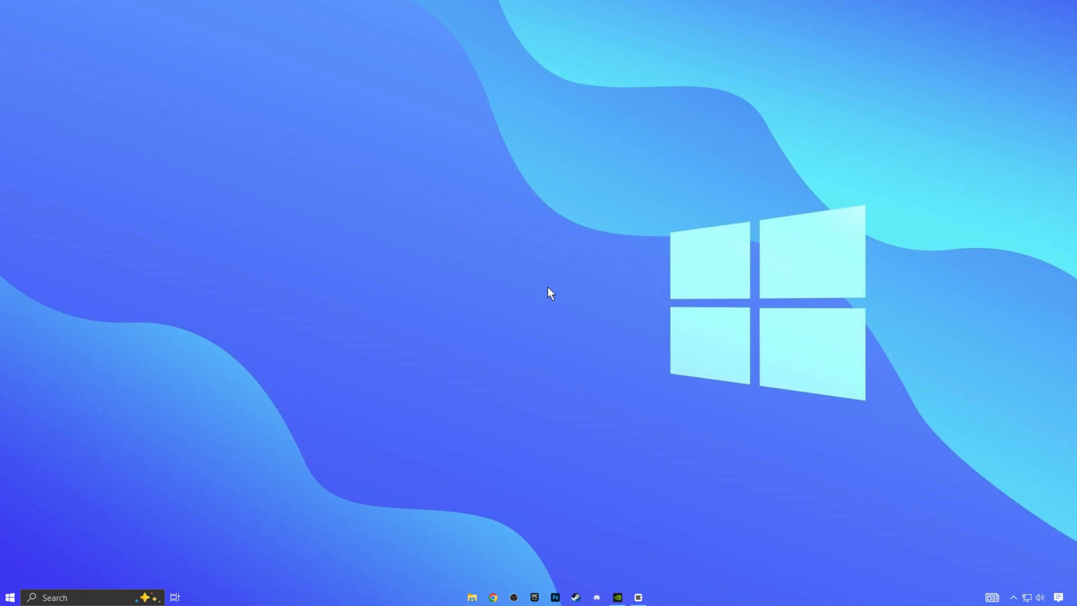
mouse_move(577, 280)
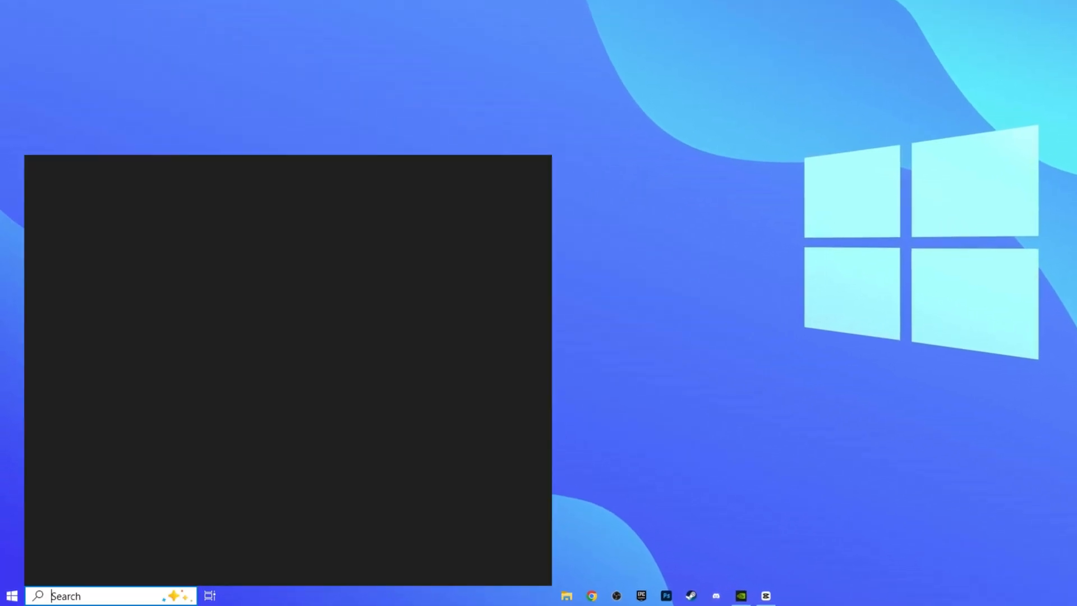
Reach the Show animations in Windows display page via a Settings search for 'animat'.
type("settings")
type("a")
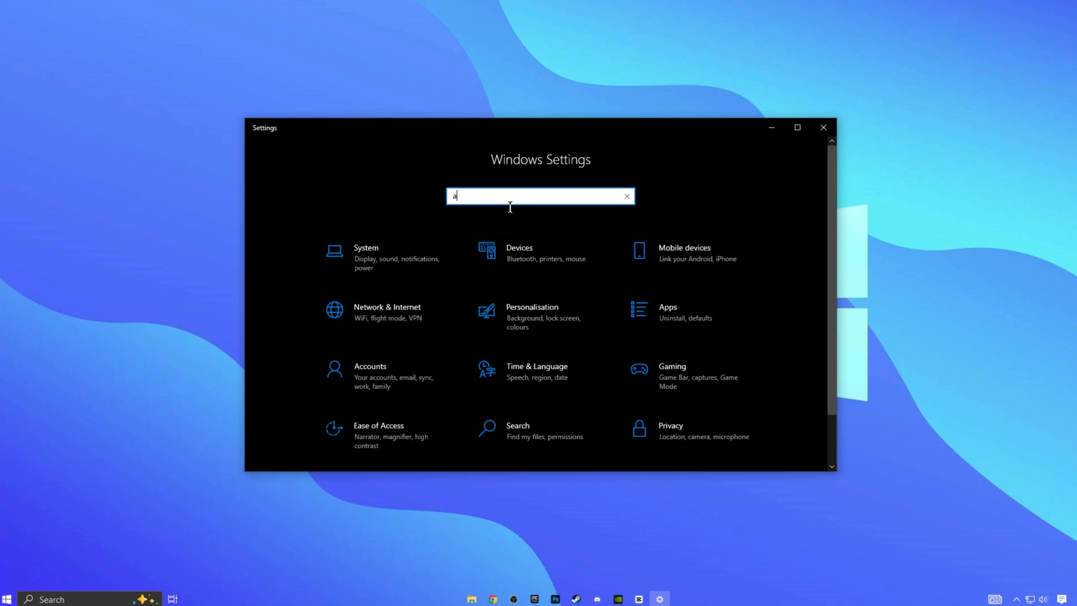
type("nimat")
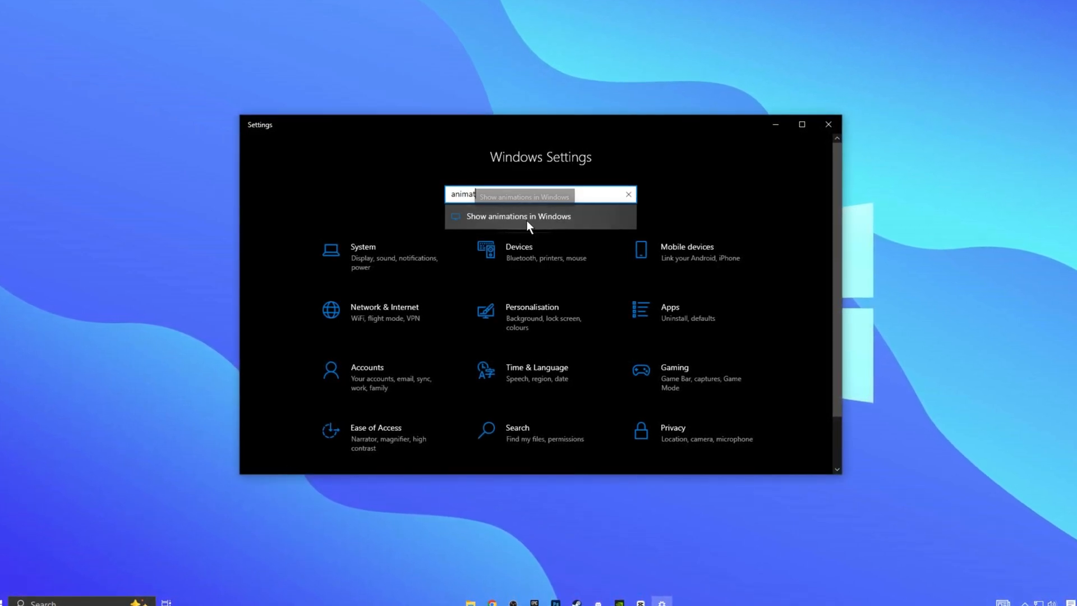
left_click(519, 216)
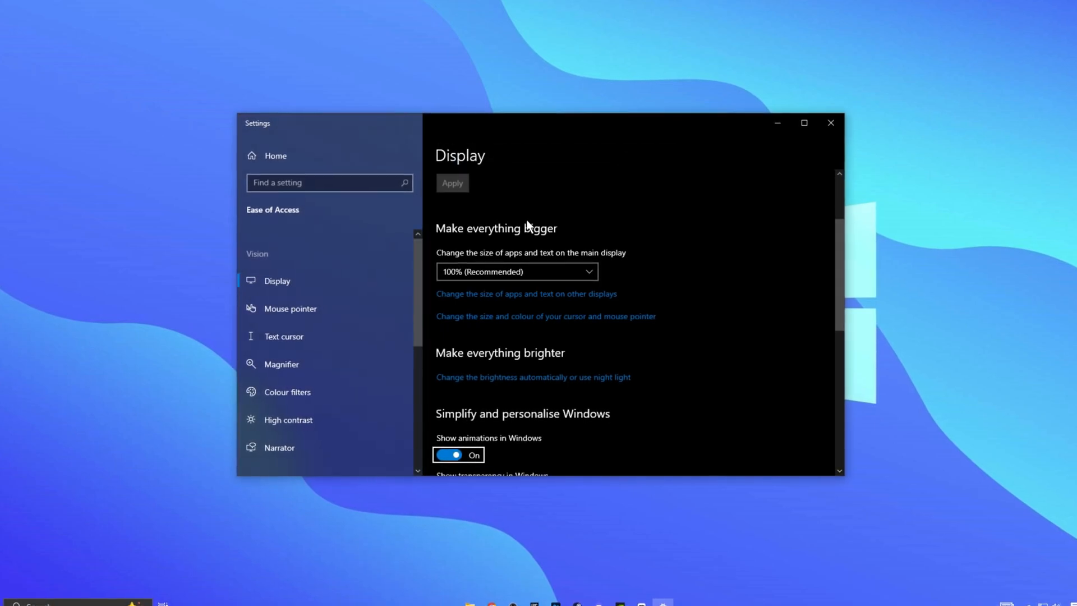
scroll("down", 3)
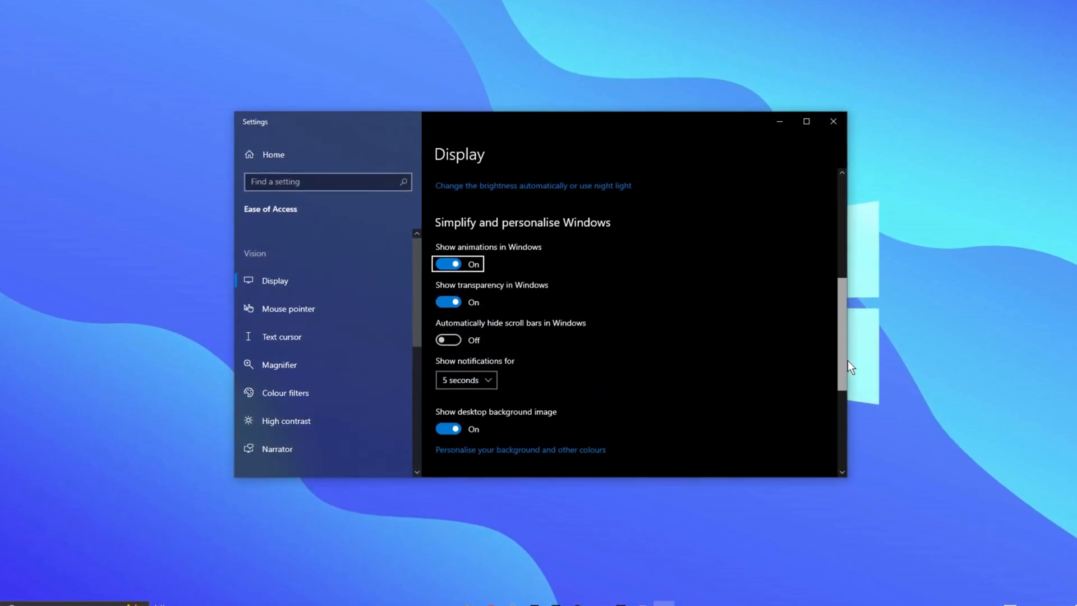
scroll("down", 3)
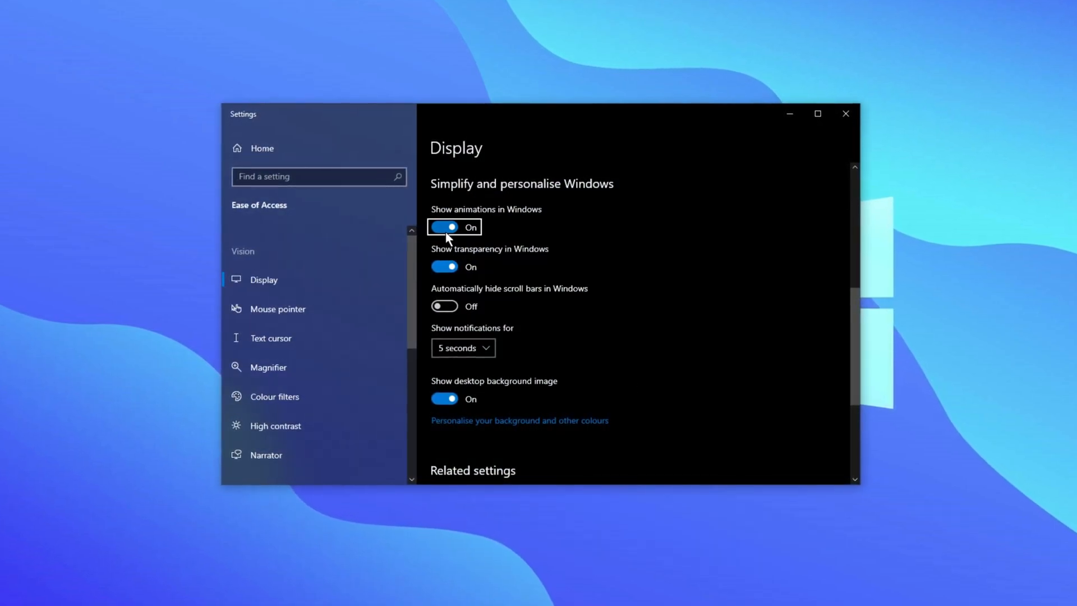
Switch off both Show animations and Show transparency in Windows, then close Settings.
left_click(444, 227)
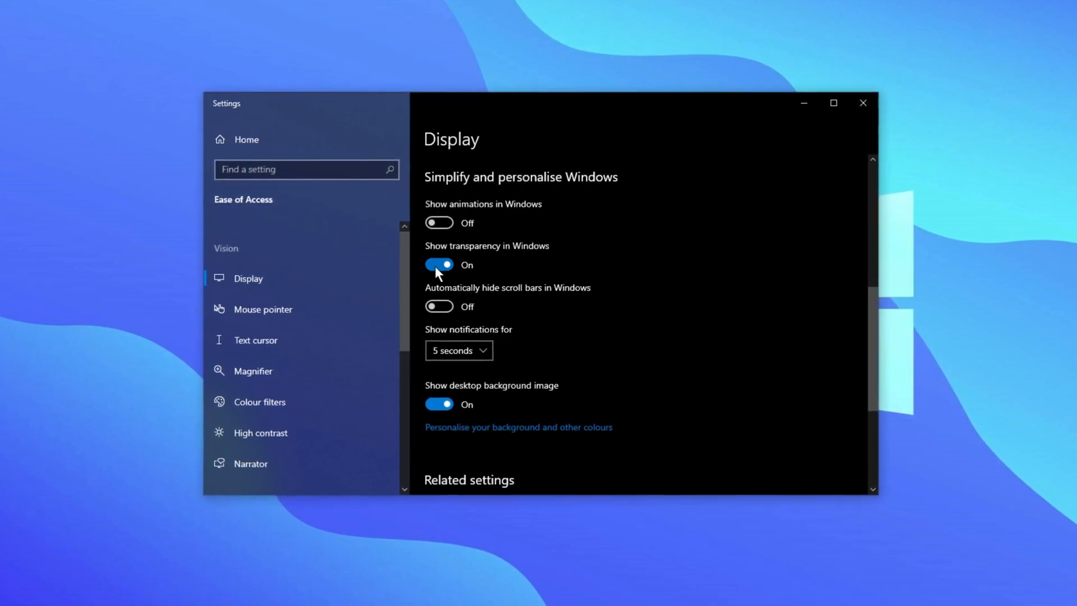
left_click(437, 265)
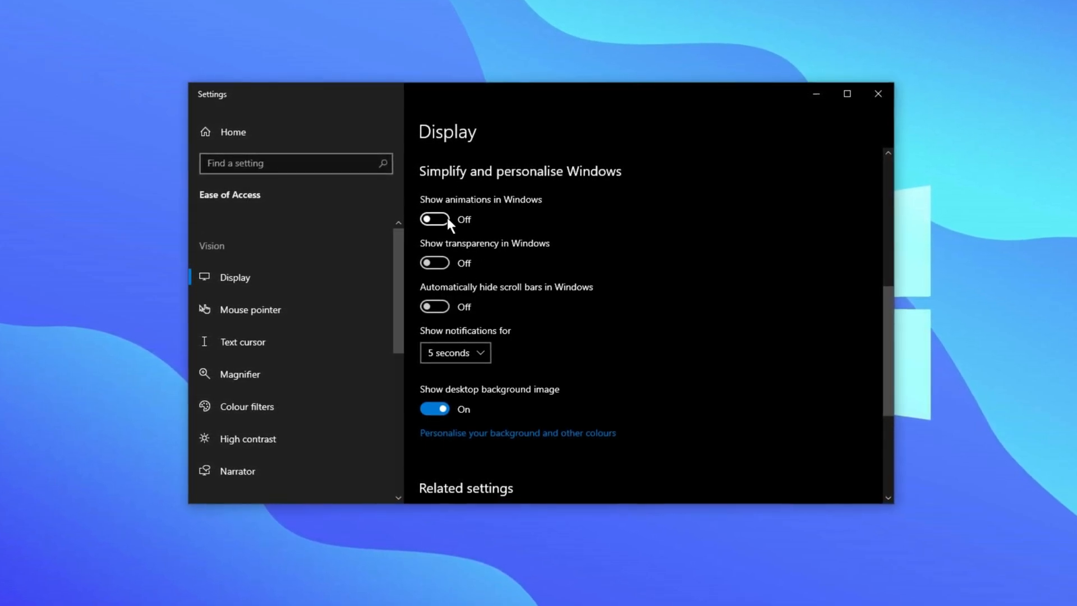
left_click(877, 94)
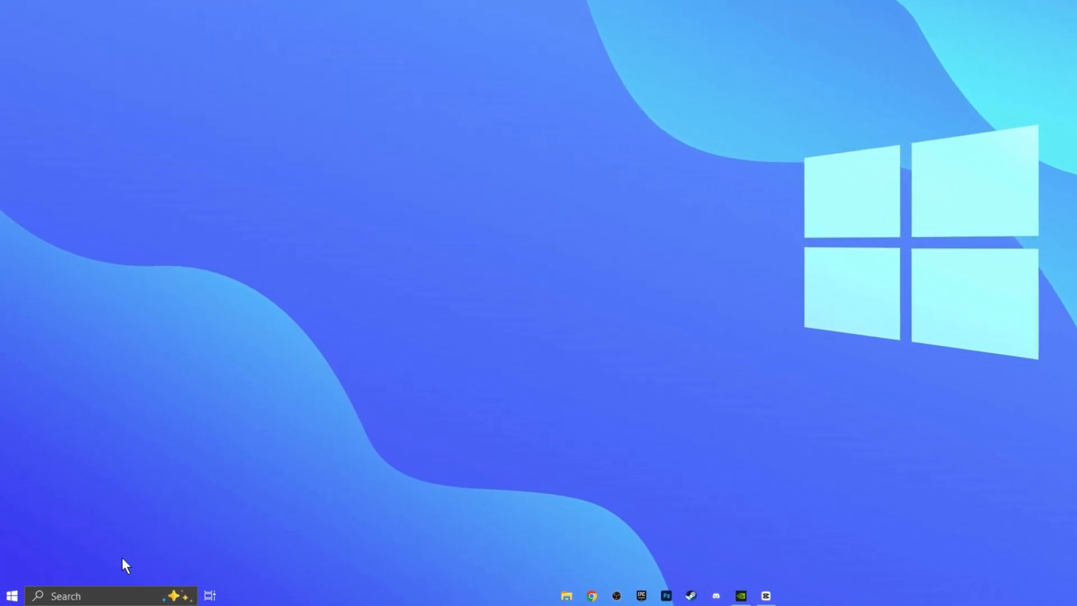
Set visual effects to Adjust for best performance, keep Show thumbnails instead of icons ticked, and apply.
type("pe")
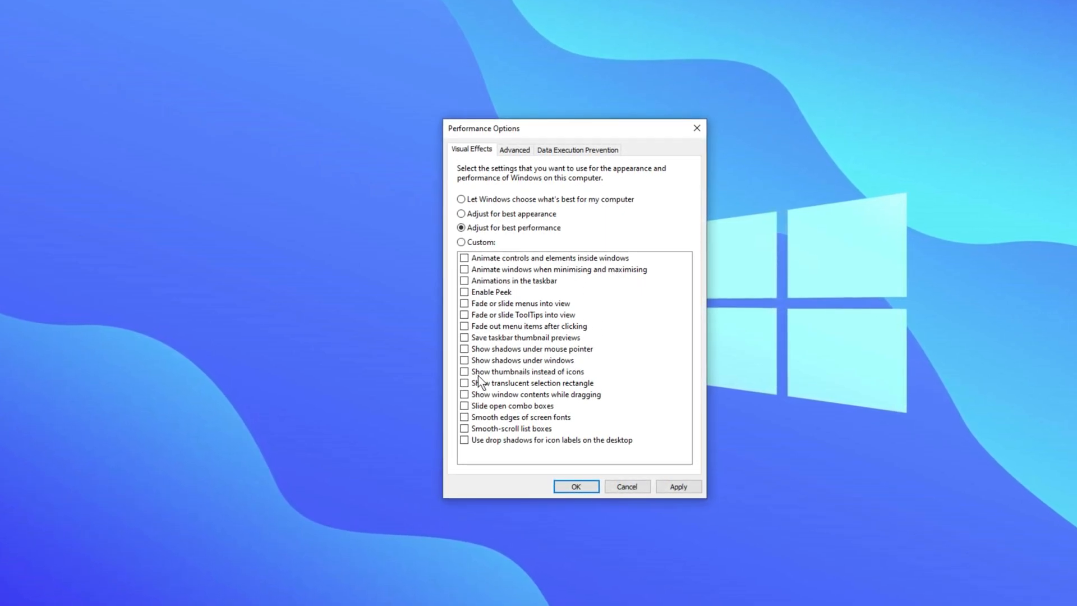
left_click(465, 371)
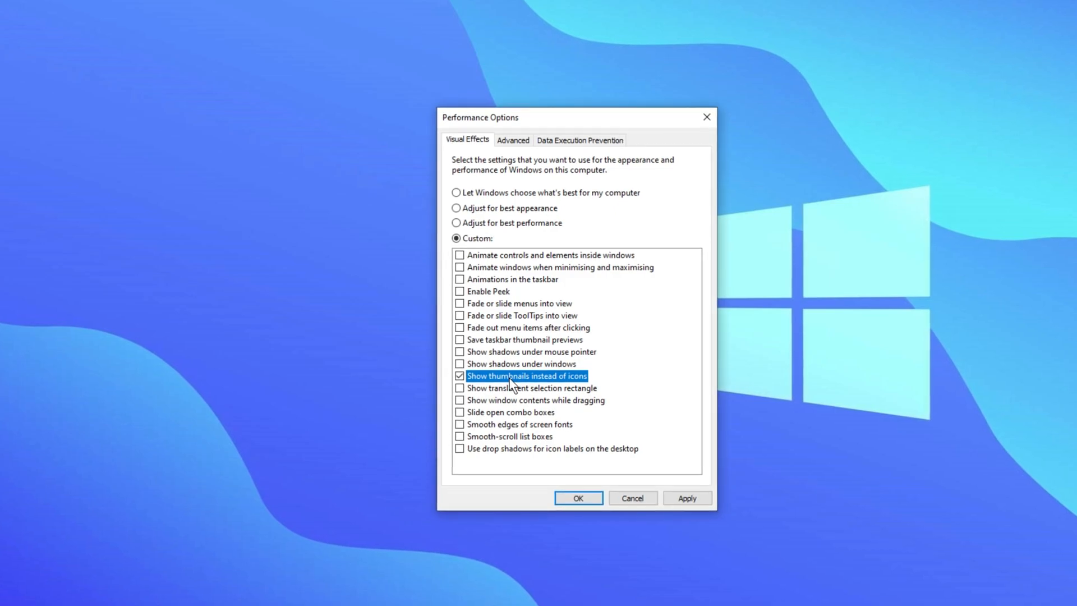
left_click(579, 498)
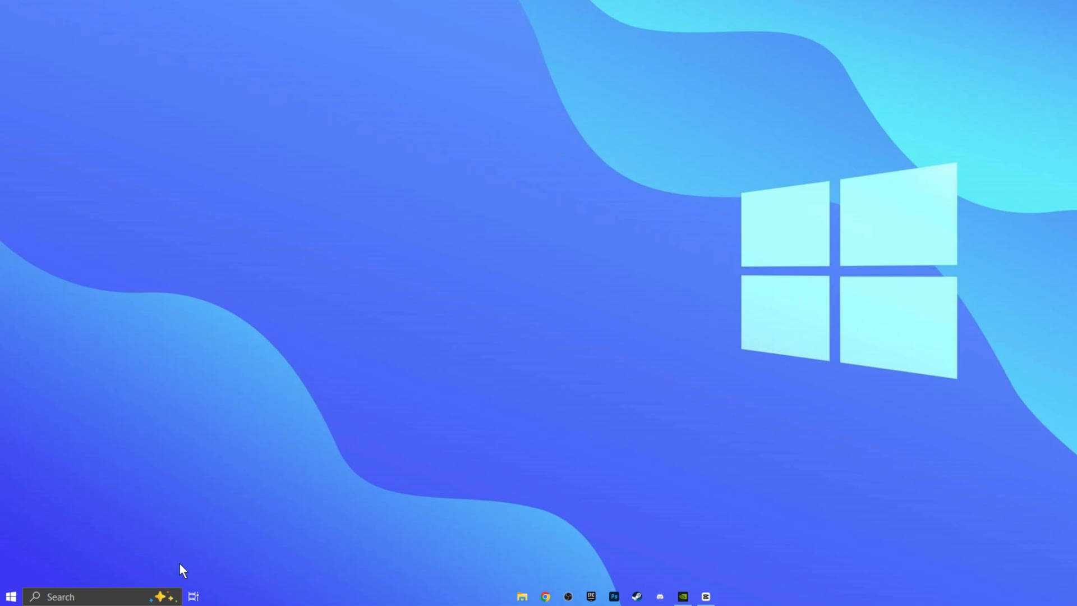
Confirm Let apps run in the background is off and Diagnostics & feedback toggles like tailored experiences are off, then close Settings.
type("background apps")
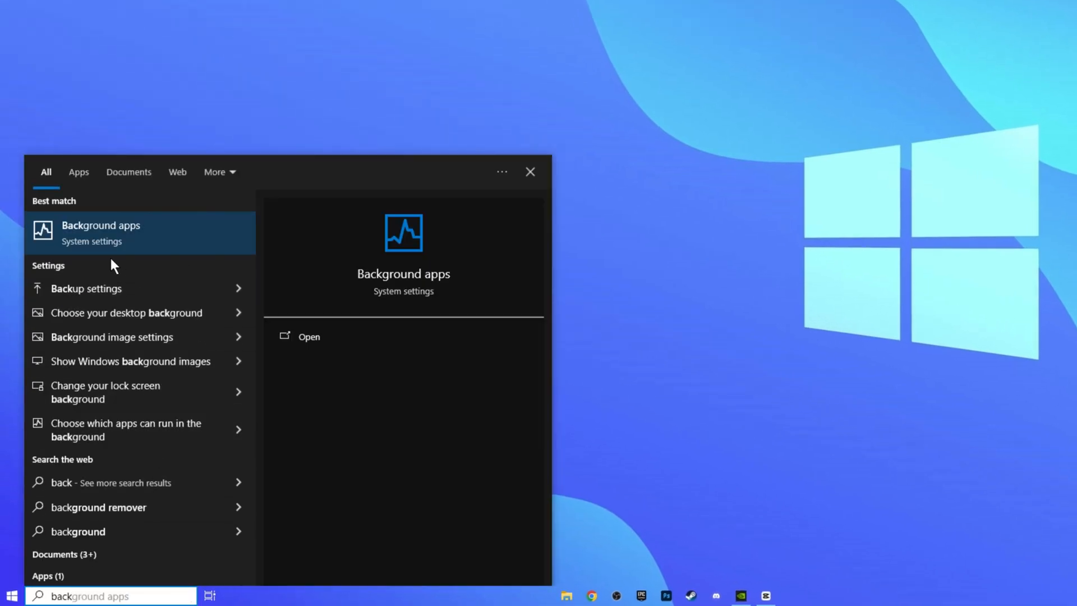
left_click(101, 234)
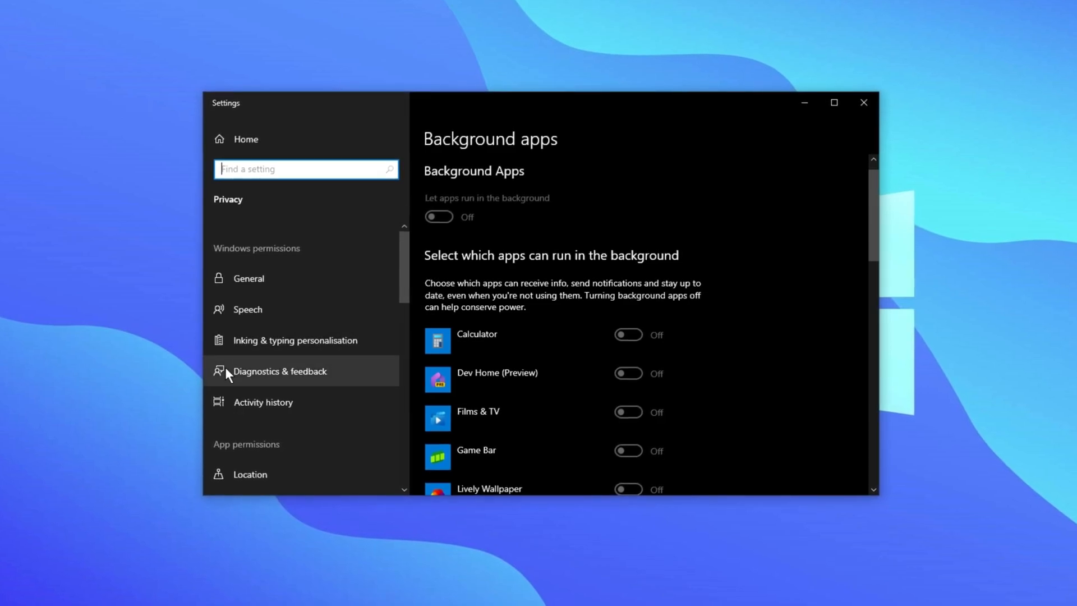
left_click(281, 370)
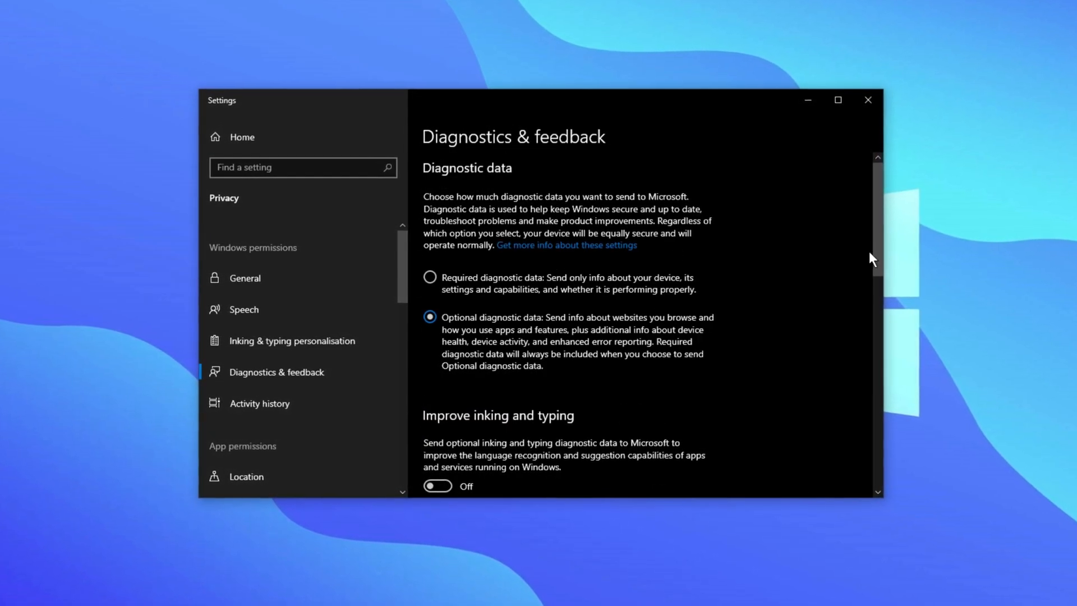
scroll("down", 3)
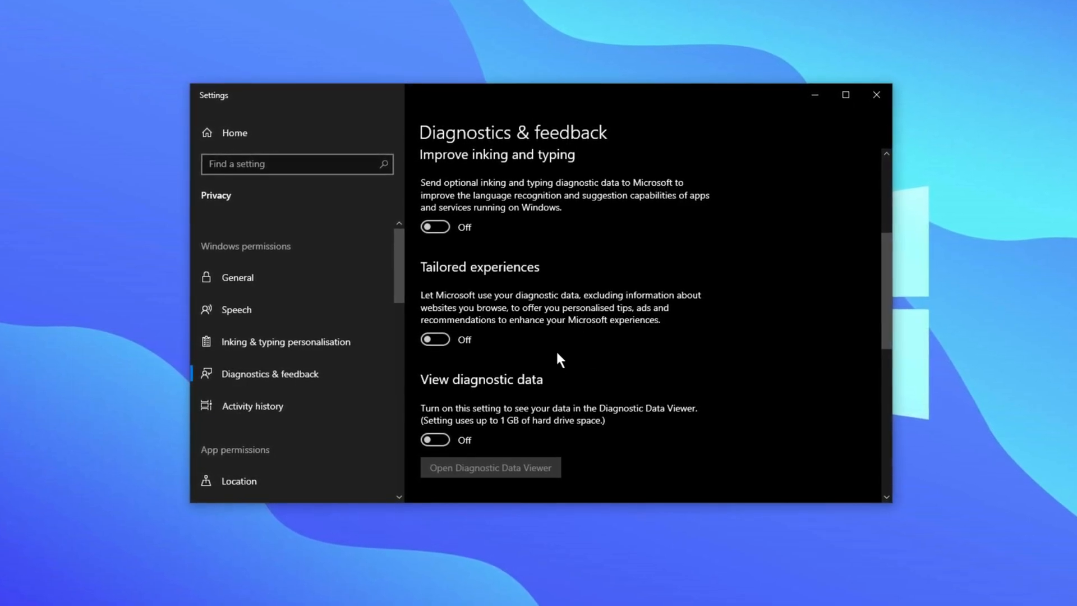
left_click(876, 94)
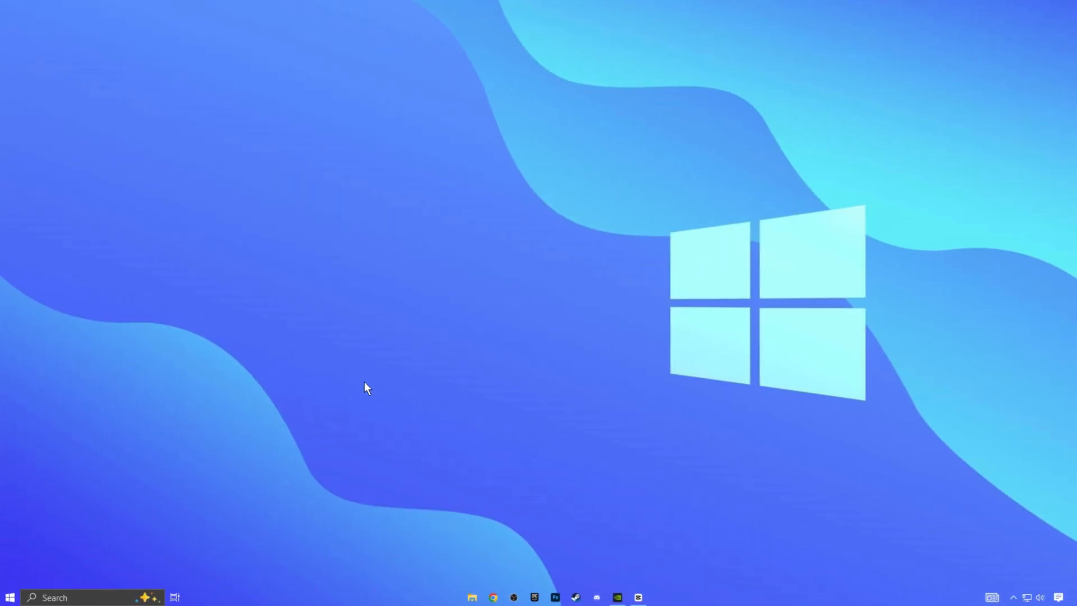
Review the Focus assist page, confirm it is off, and close Settings.
type("fo")
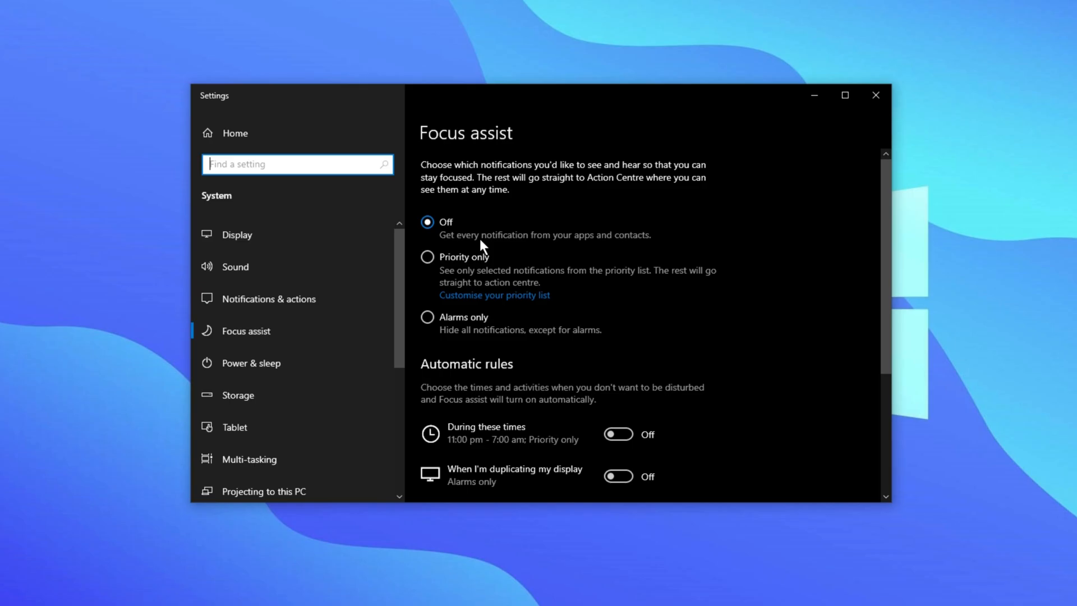
left_click(875, 95)
type("game")
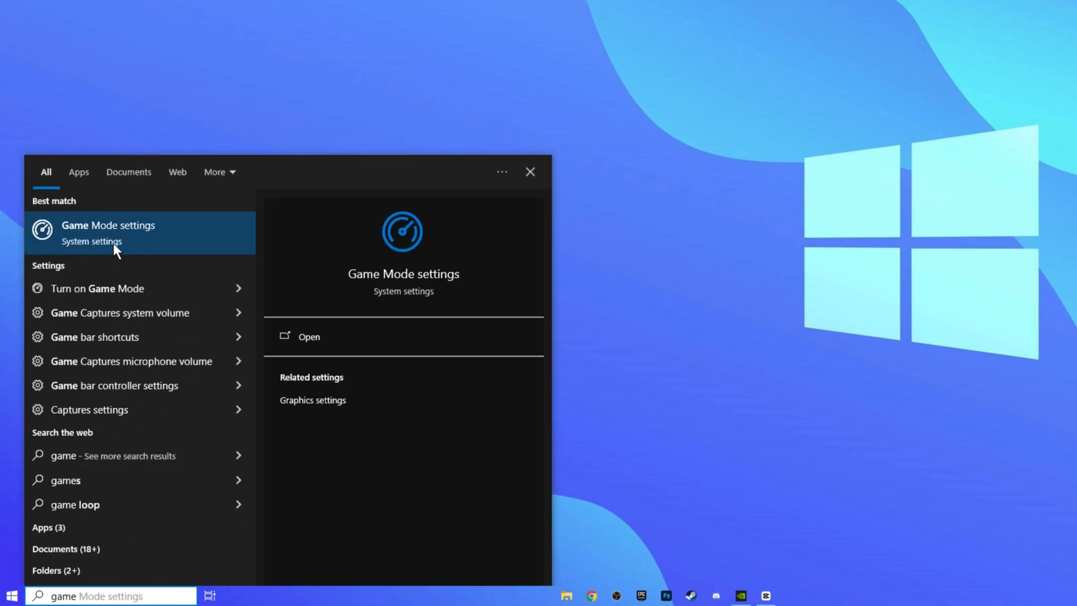
Open Game Mode settings, confirm the Game Mode toggle is On, and close the window.
left_click(107, 225)
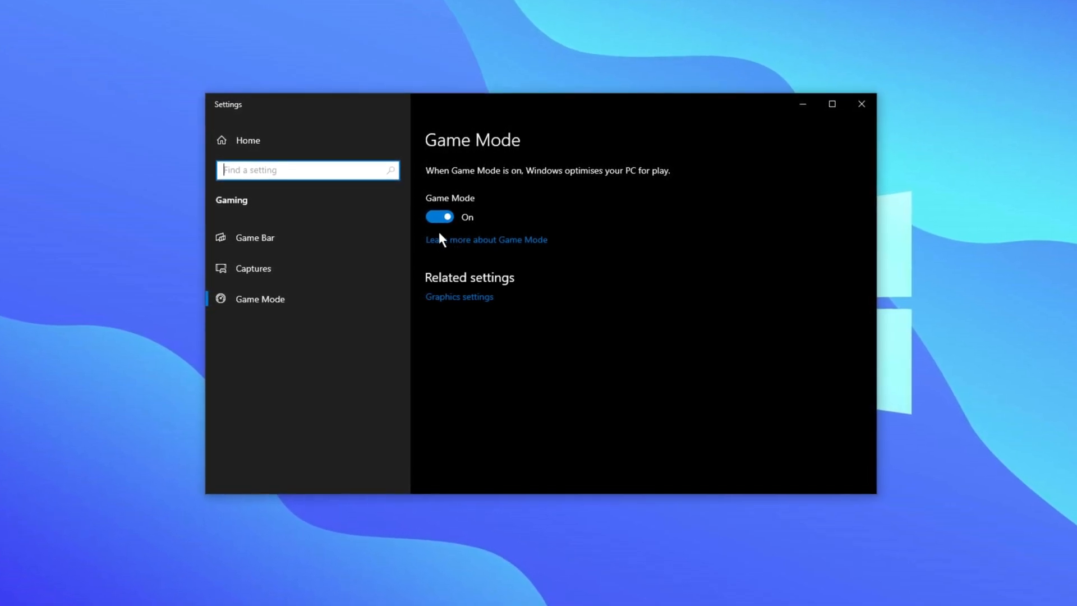
left_click(861, 105)
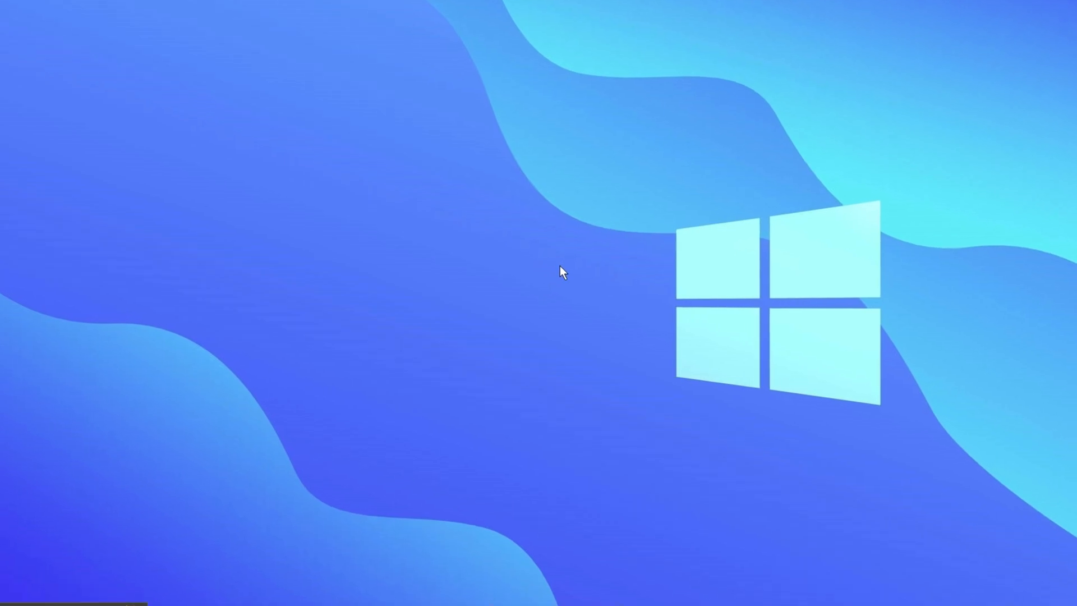
Launch msconfig, show the Services list with Hide all Microsoft services ticked, leaving Wondershare WSID help unchecked.
type("msconfig")
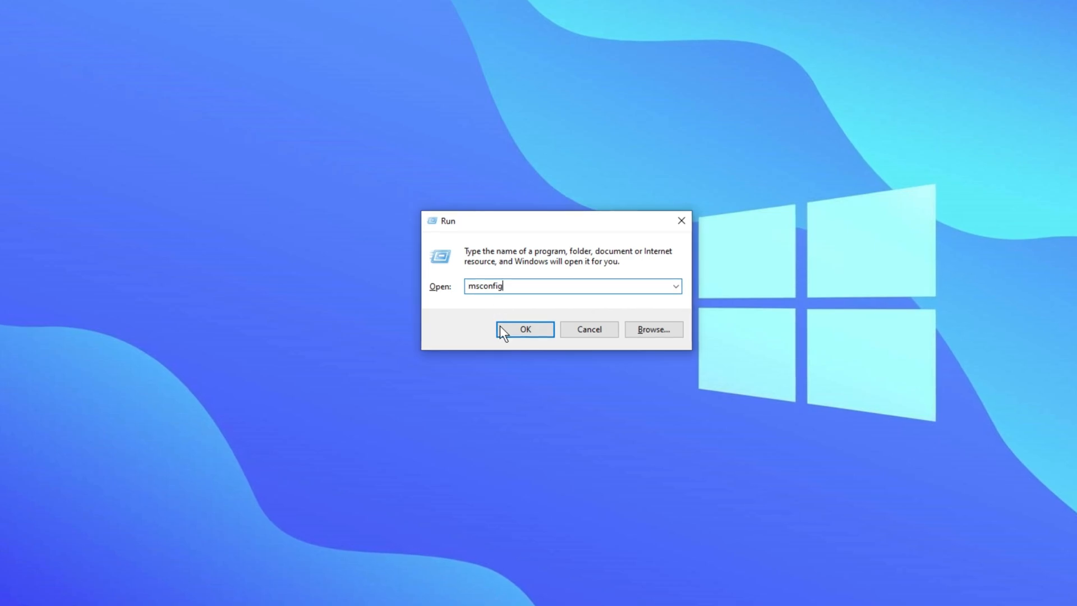
left_click(525, 330)
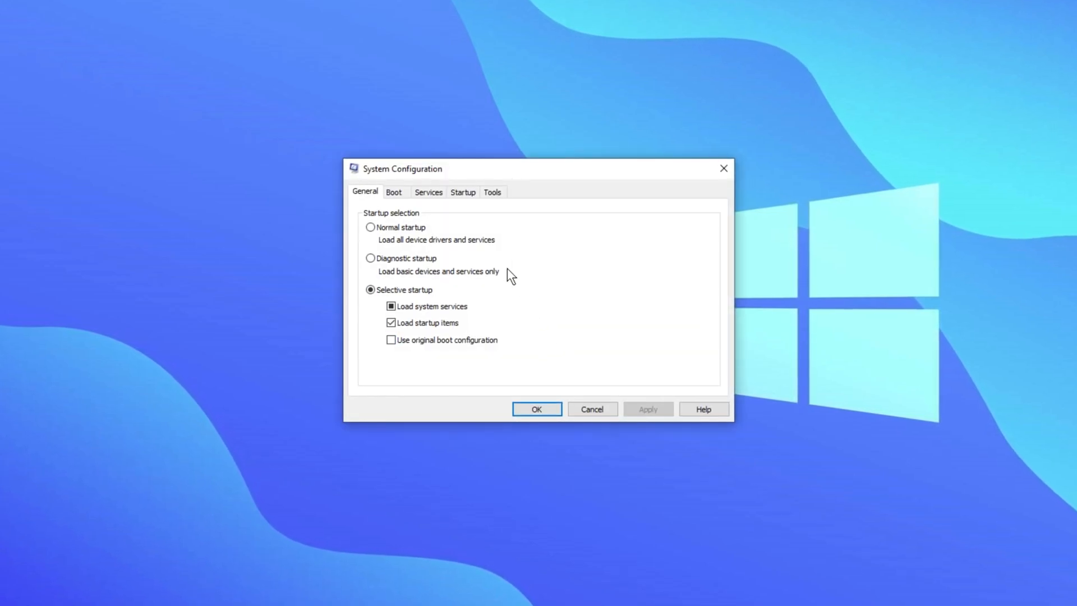
left_click(428, 192)
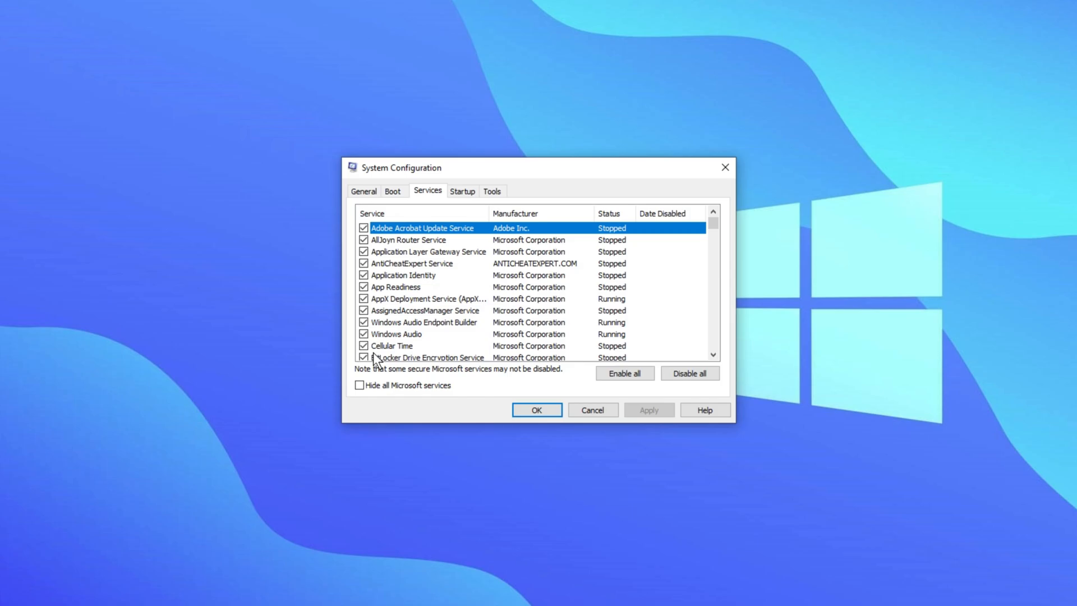
mouse_move(360, 395)
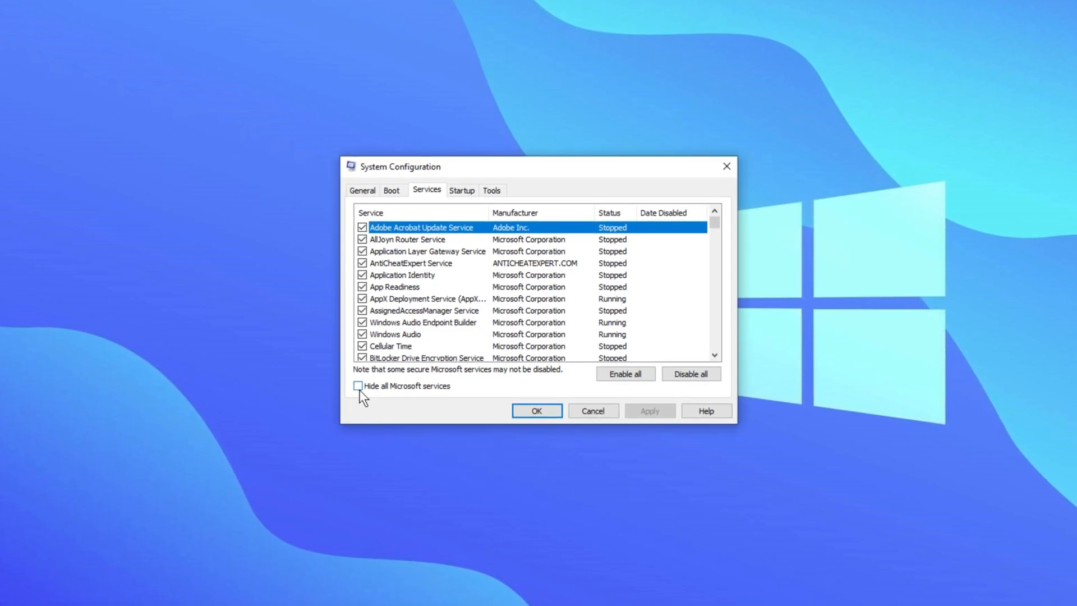
left_click(359, 386)
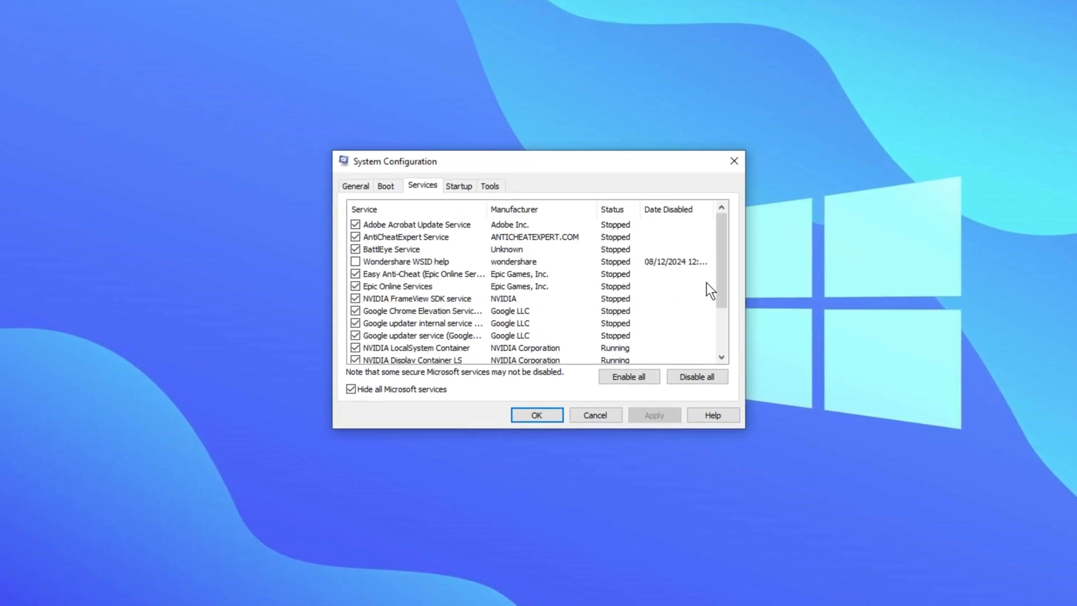
scroll("down", 3)
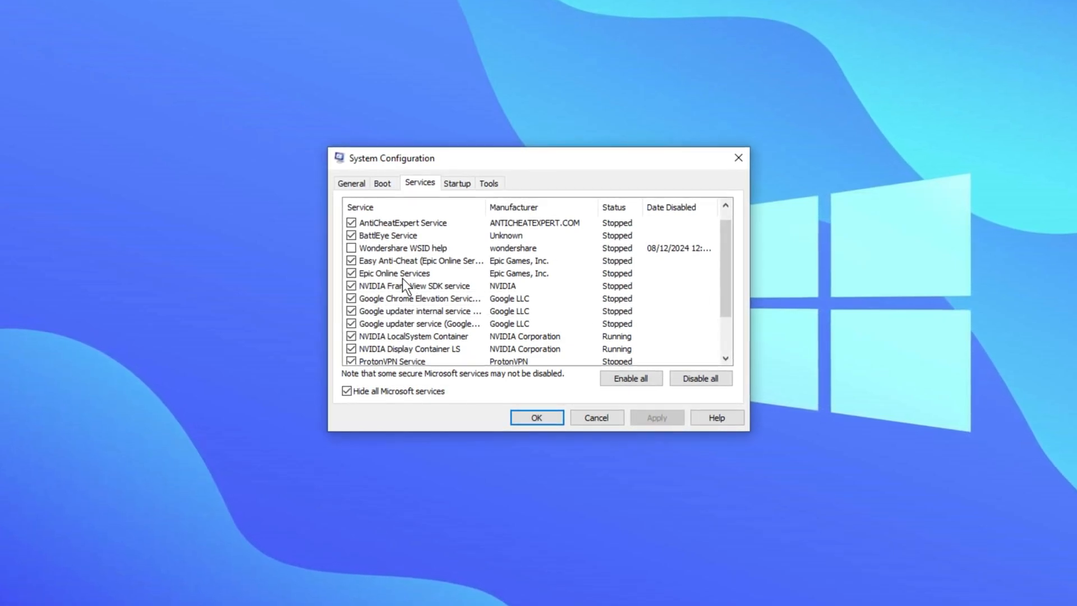
mouse_move(485, 331)
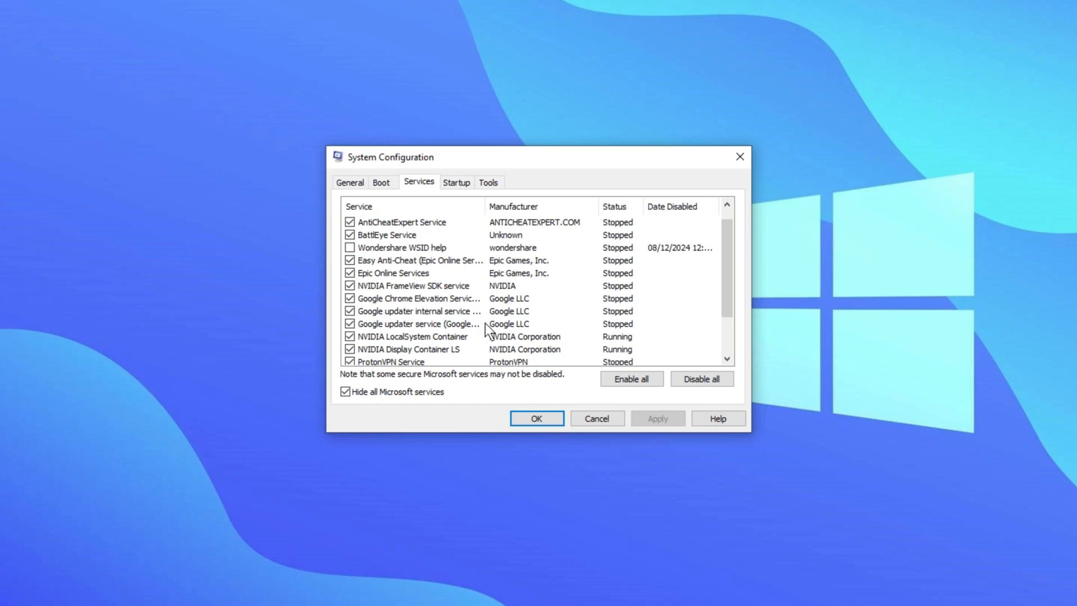